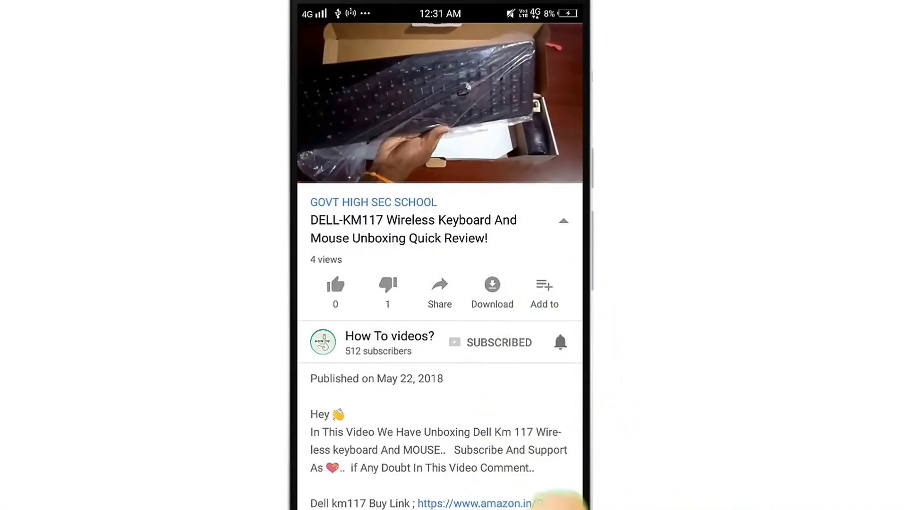
# Switch from the YouTube keyboard unboxing video to the browser's news home page
pyautogui.click(559, 342)
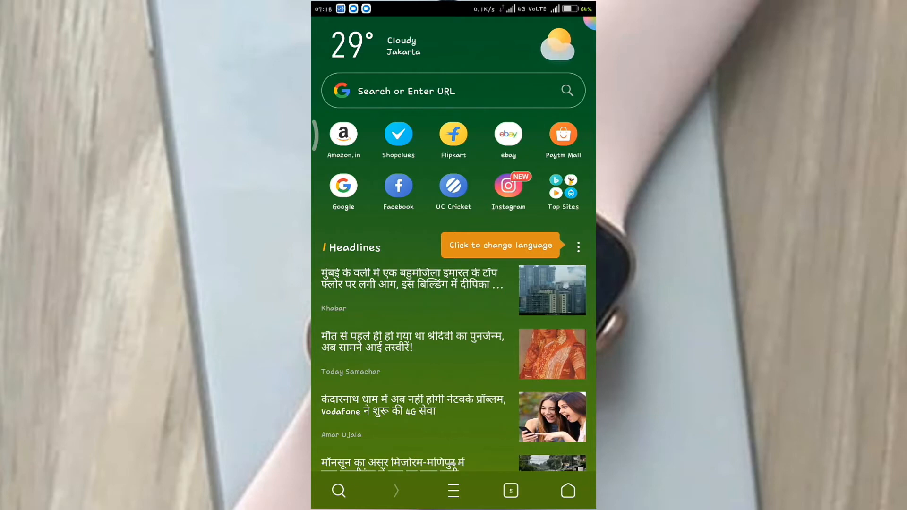
# Search Google for 'hp 245 g5 drivers'
pyautogui.click(452, 91)
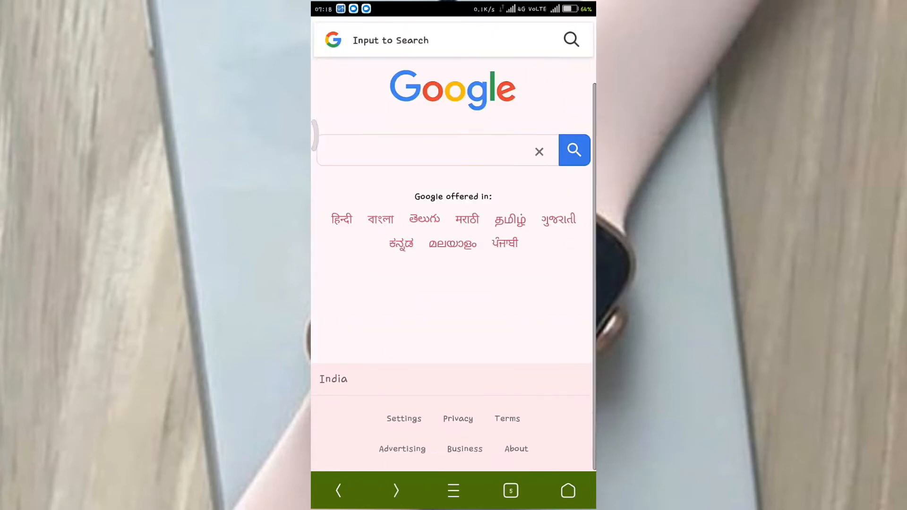
pyautogui.click(436, 150)
pyautogui.write('HP 2')
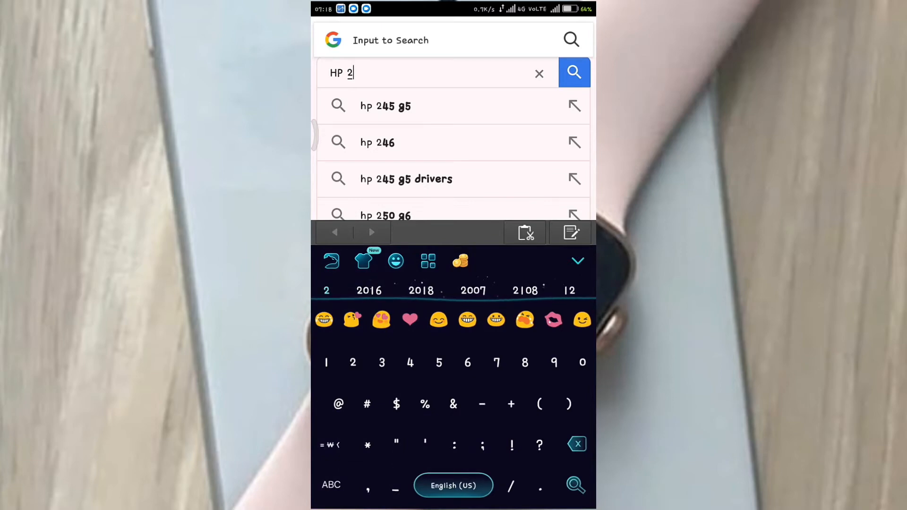
pyautogui.click(405, 179)
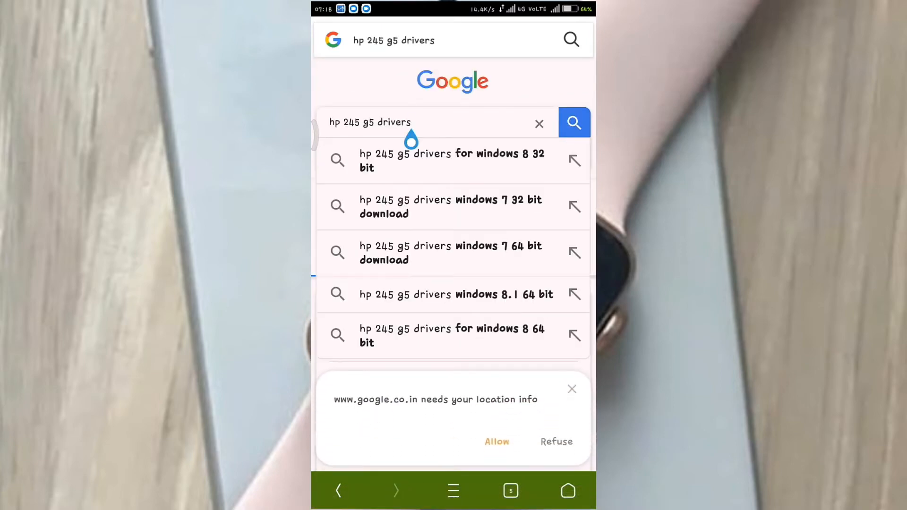
pyautogui.click(434, 122)
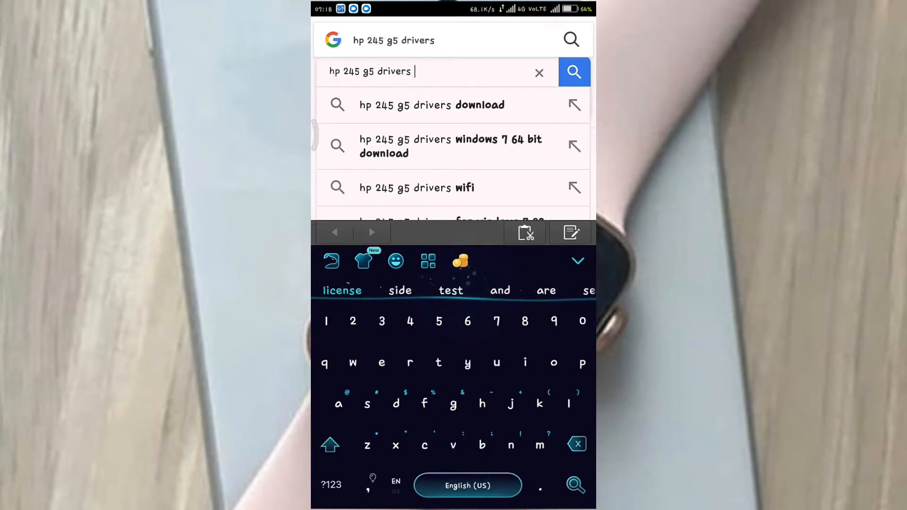
pyautogui.click(450, 146)
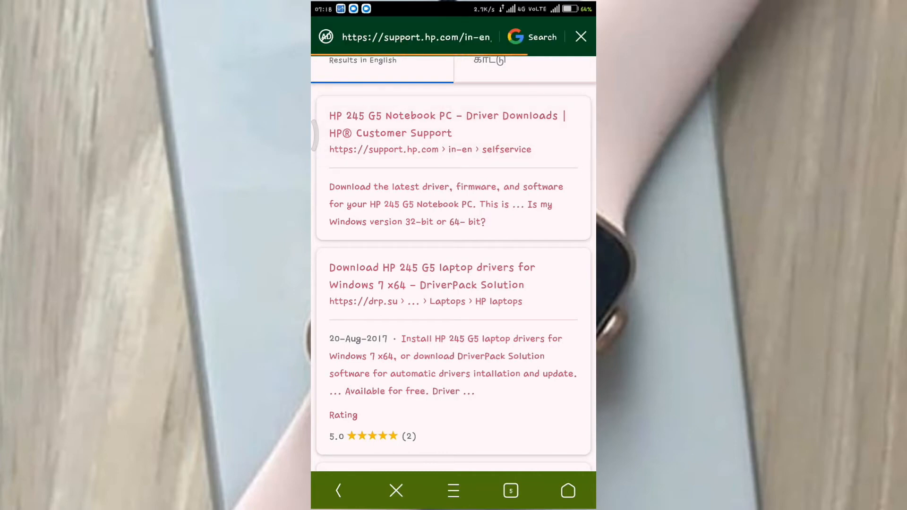
# Open HP's HP 245 G5 driver result and scroll to the operating system form
pyautogui.click(446, 123)
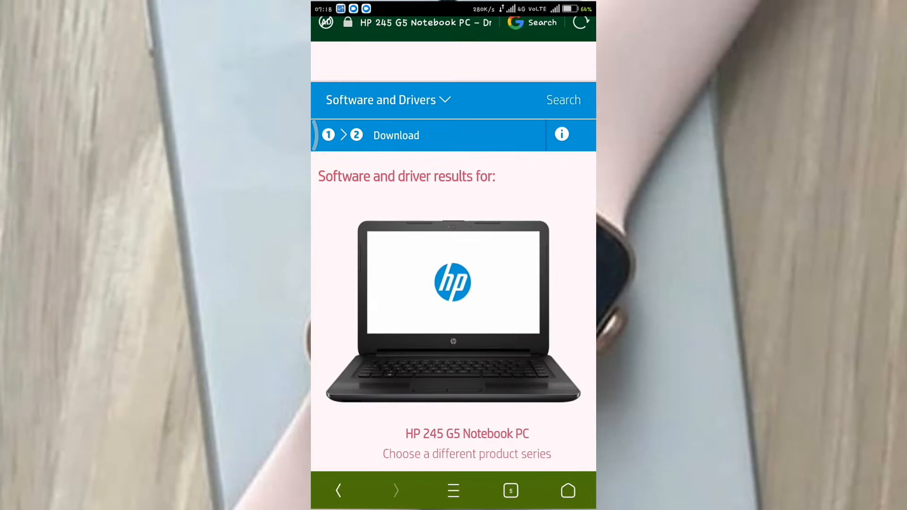
pyautogui.scroll(-3)
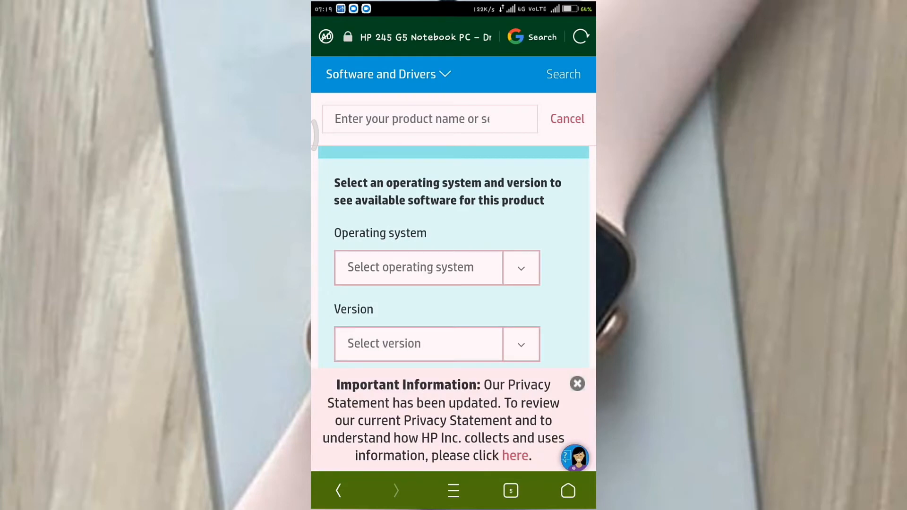
# Select Windows and Windows 10 (64-bit), then update the driver list
pyautogui.click(436, 267)
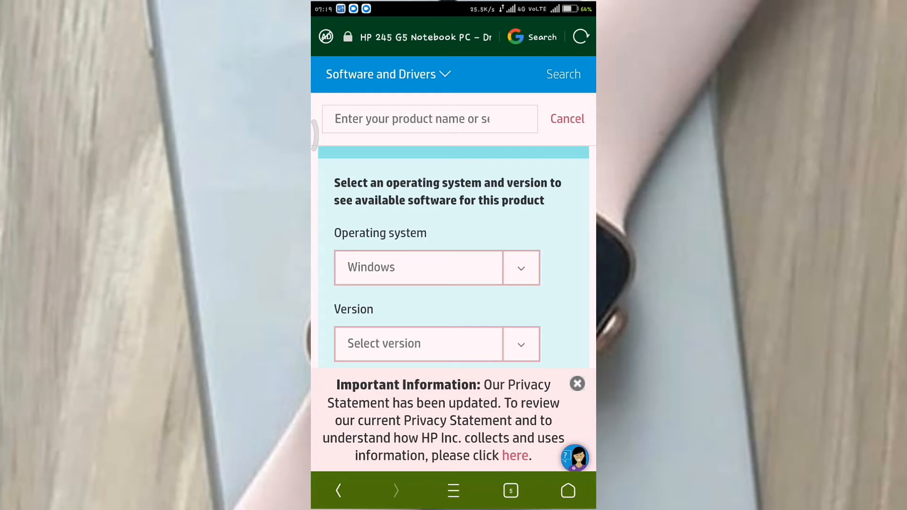
pyautogui.click(436, 343)
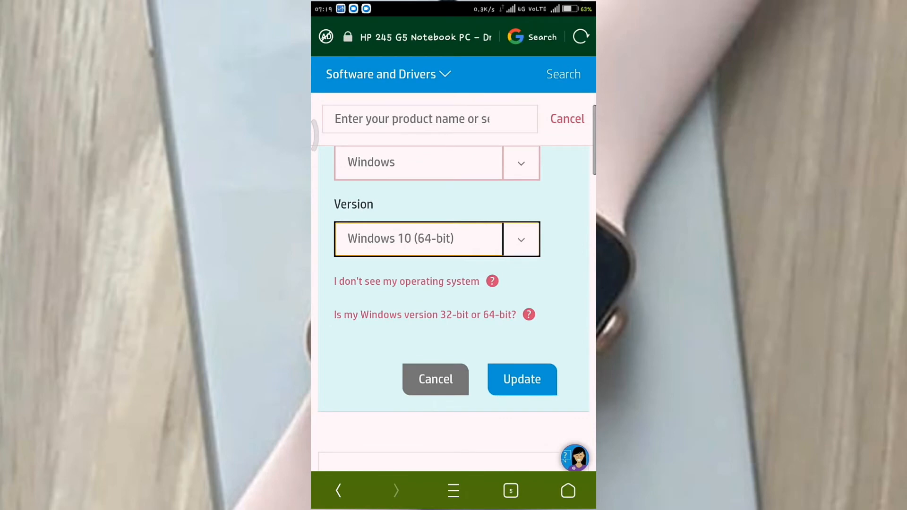
pyautogui.click(521, 378)
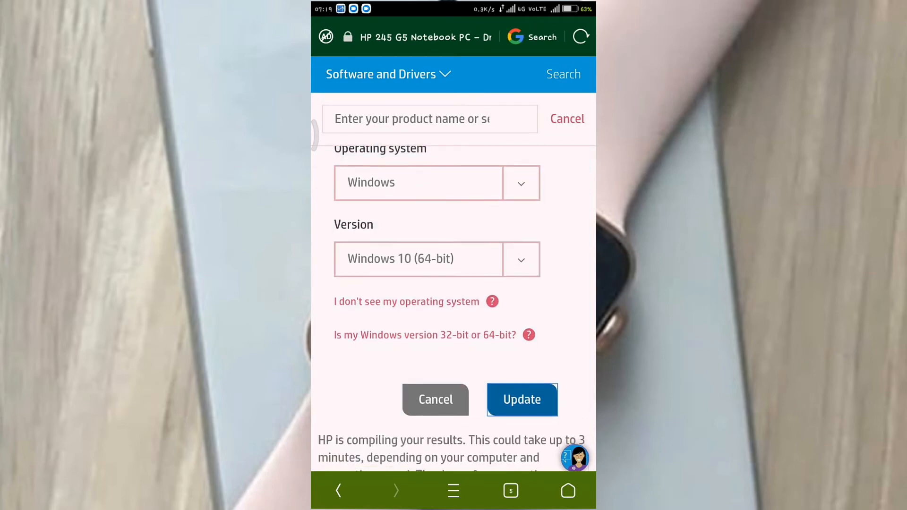
pyautogui.click(521, 399)
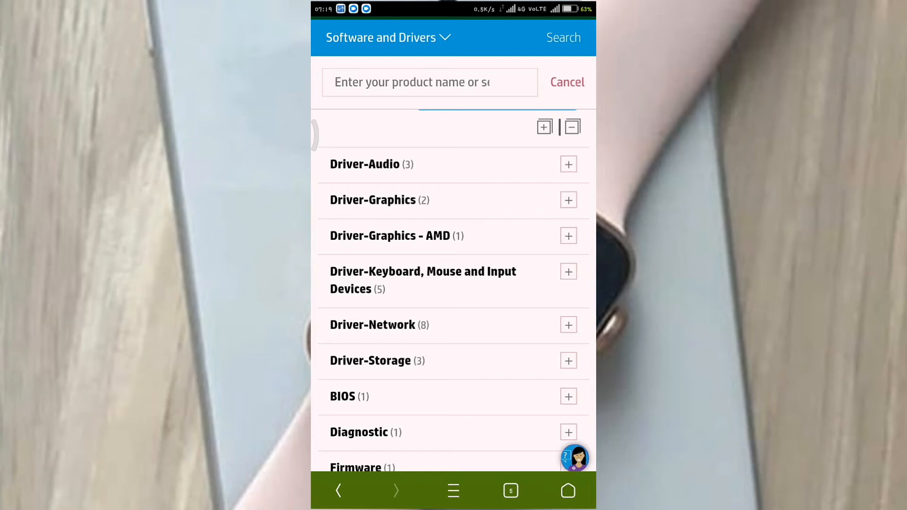
# Expand Driver-Graphics - AMD and download the AMD High-Definition Graphics Driver
pyautogui.scroll(-3)
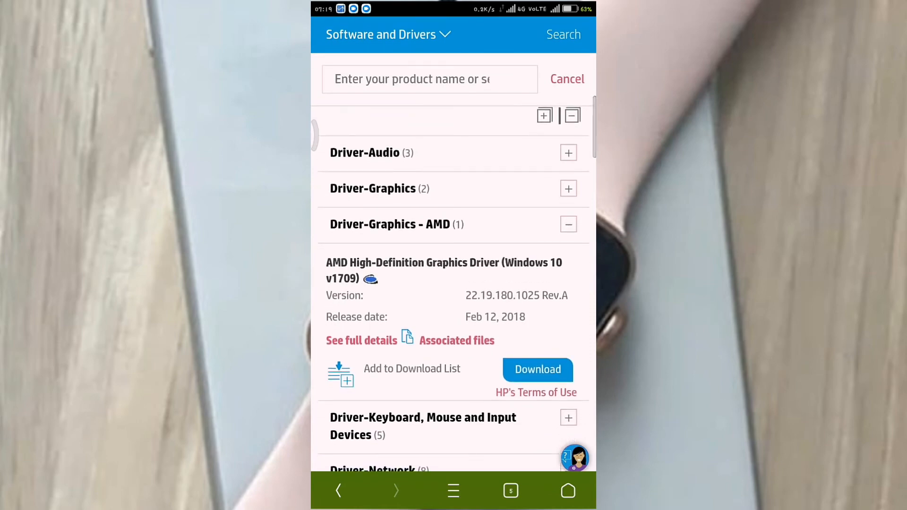
pyautogui.click(536, 369)
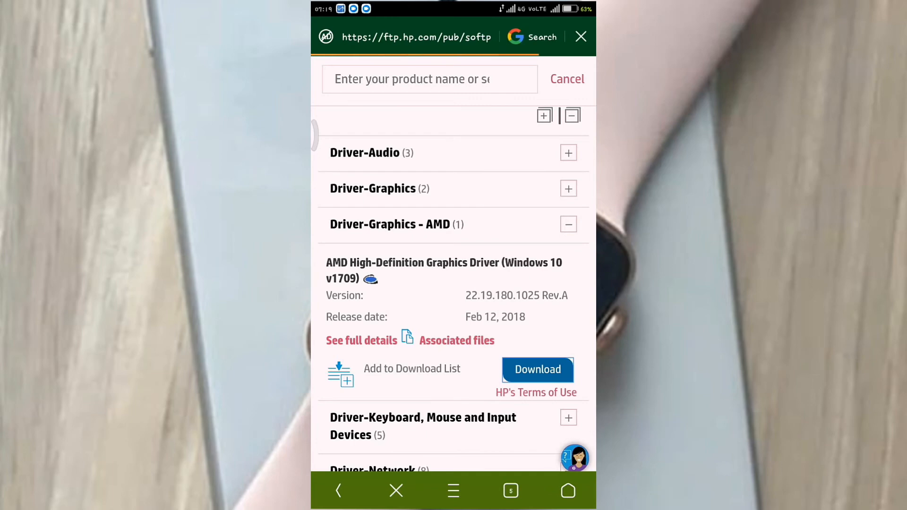
pyautogui.click(536, 369)
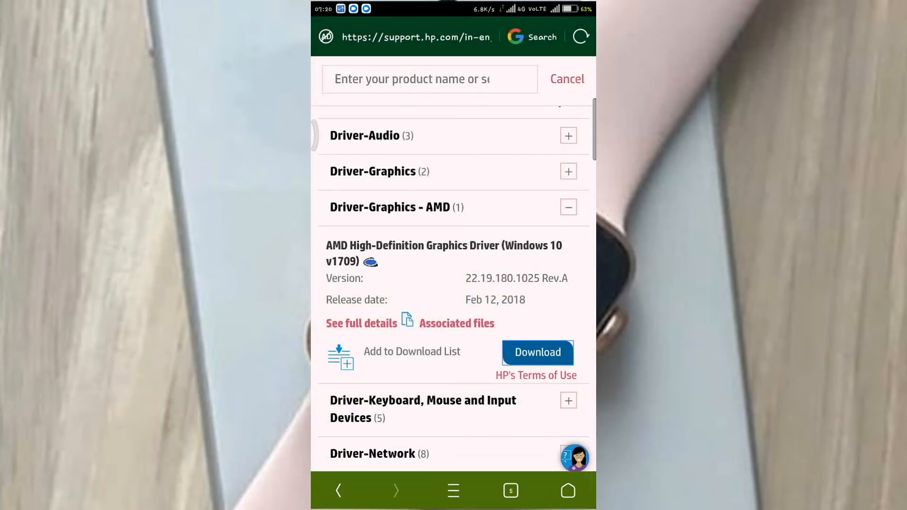
# Scroll down through the Driver-Network list of Broadcom Bluetooth and Wireless LAN drivers
pyautogui.scroll(-3)
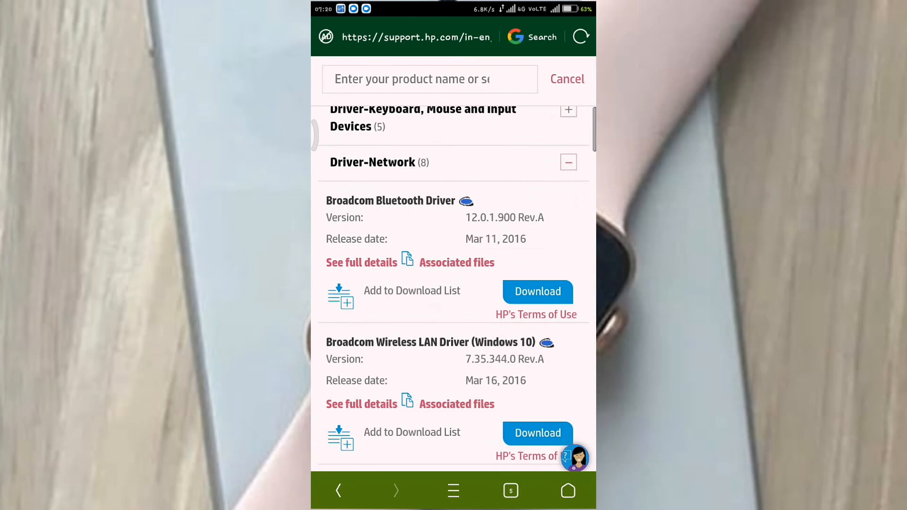
pyautogui.scroll(-3)
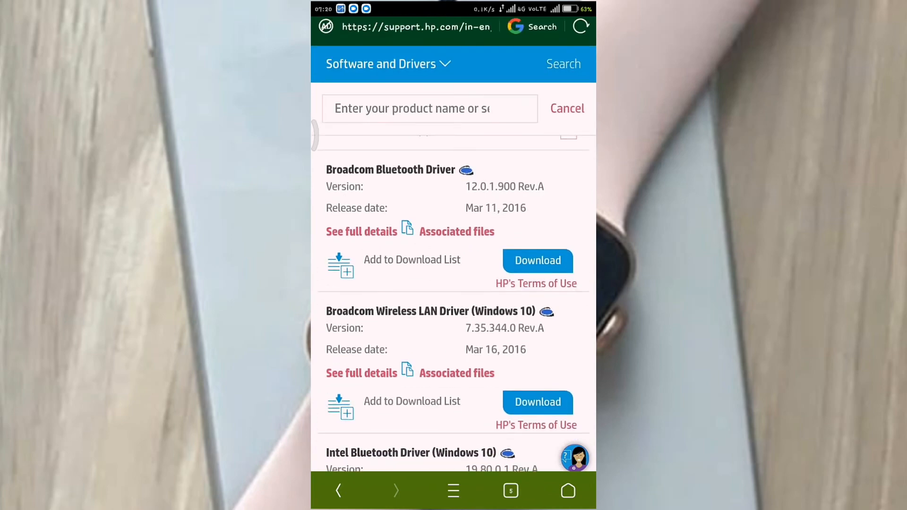
pyautogui.scroll(-3)
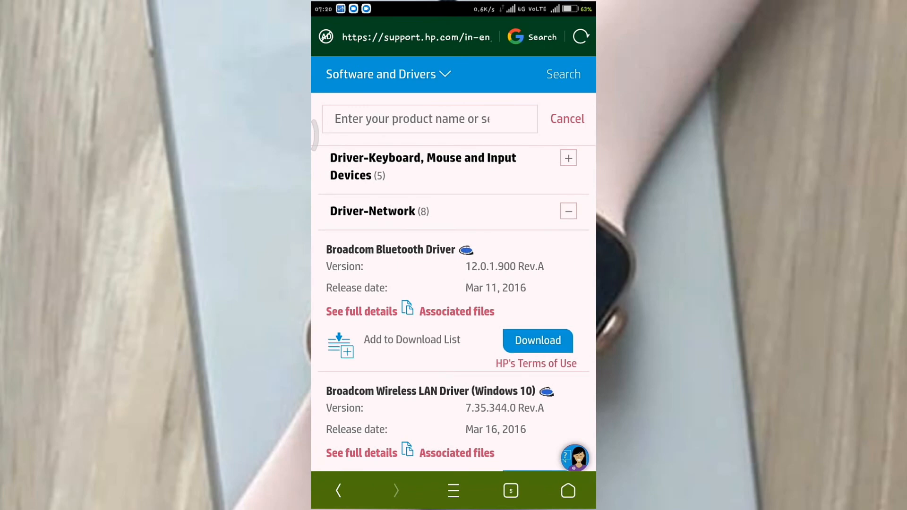